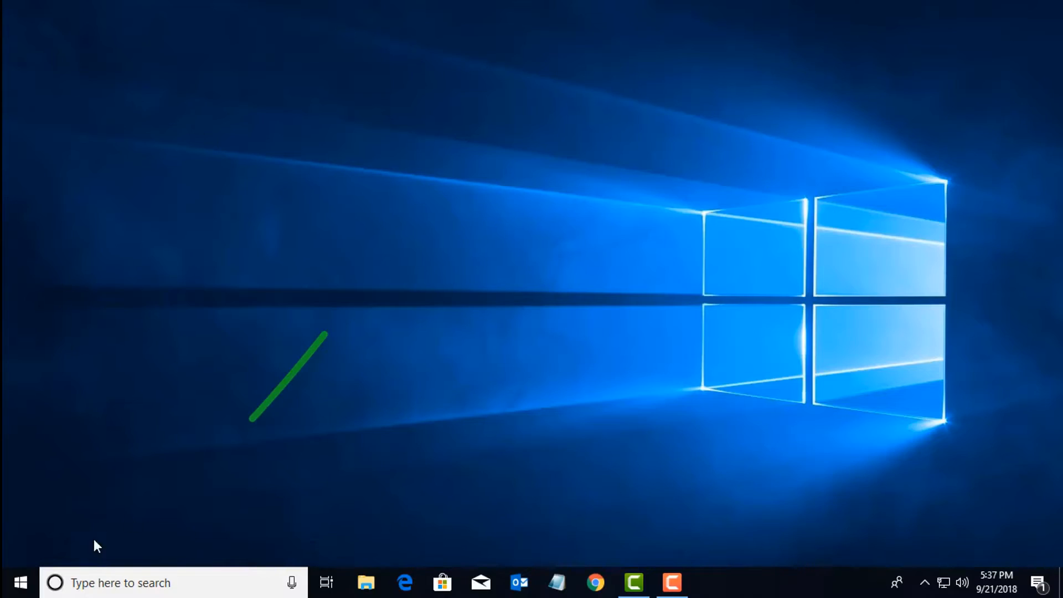
Search the taskbar for 'settings' and launch the Settings app.
left_click(121, 583)
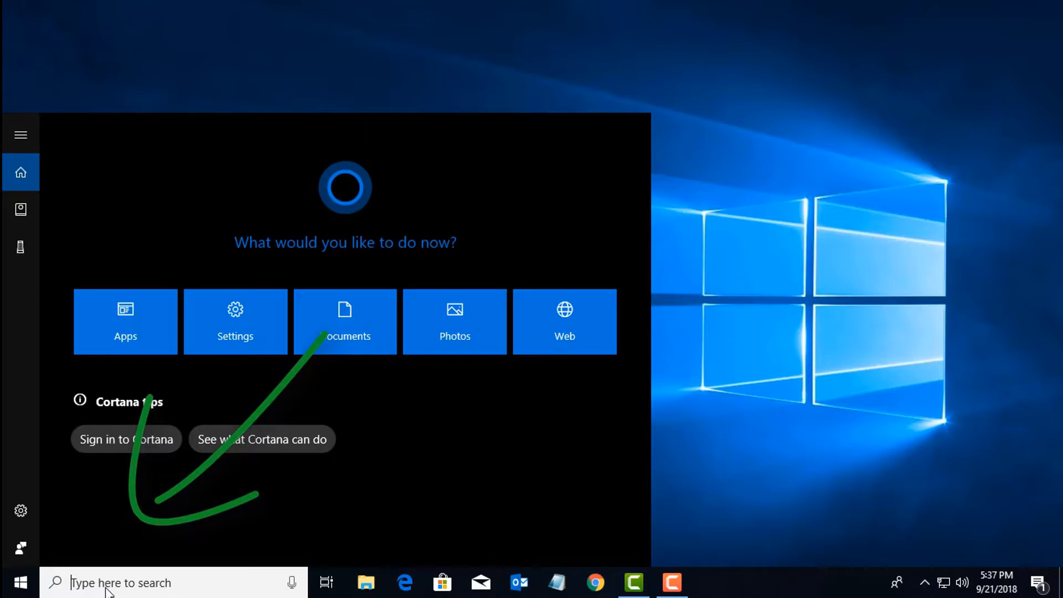
type("settings")
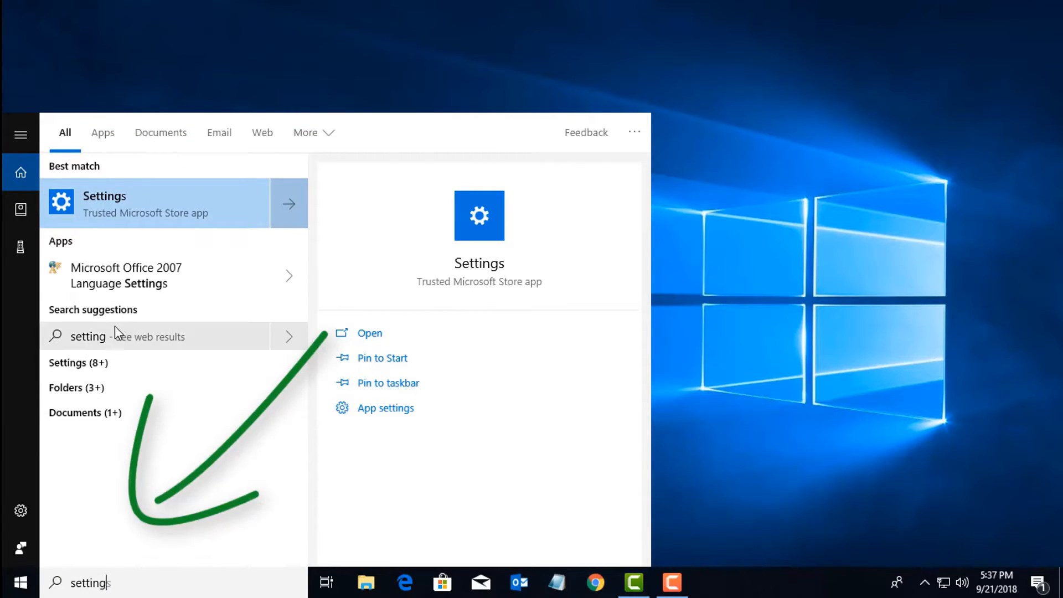
left_click(370, 333)
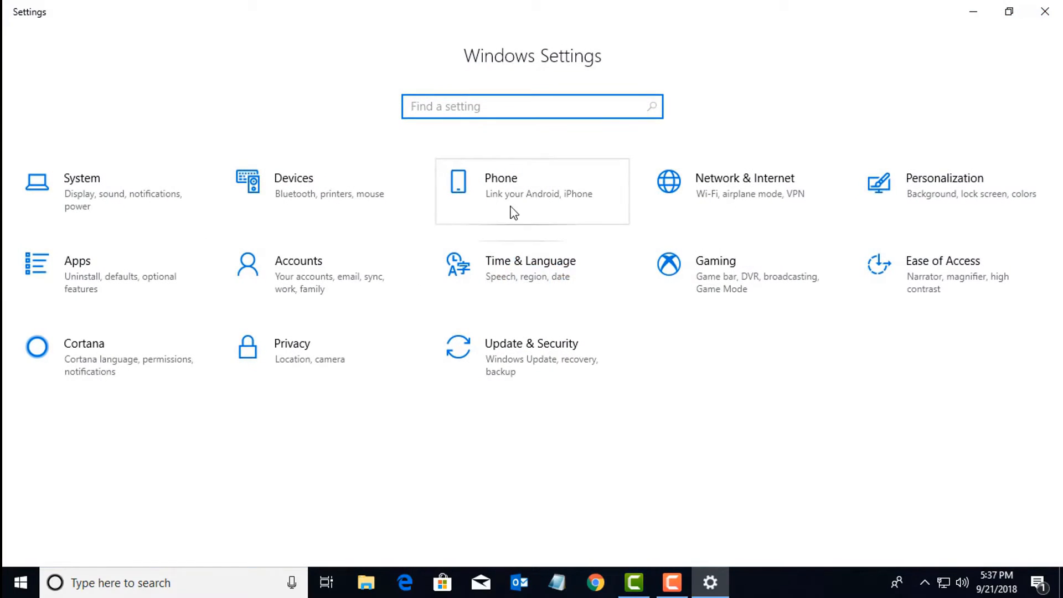
Switch on Network & Internet > Mobile hotspot and open its name and password editor.
left_click(743, 187)
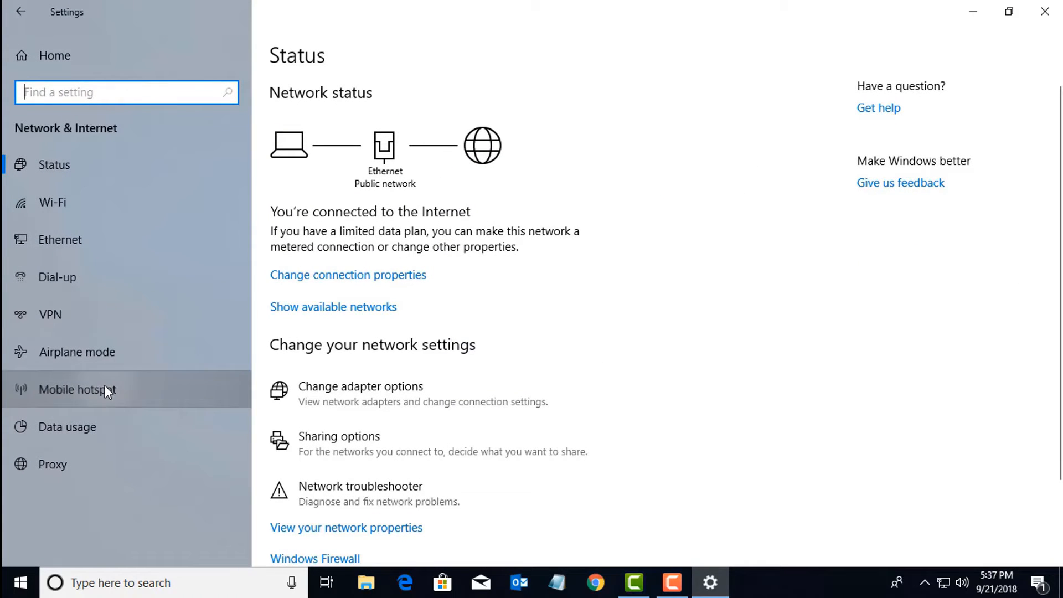
left_click(79, 389)
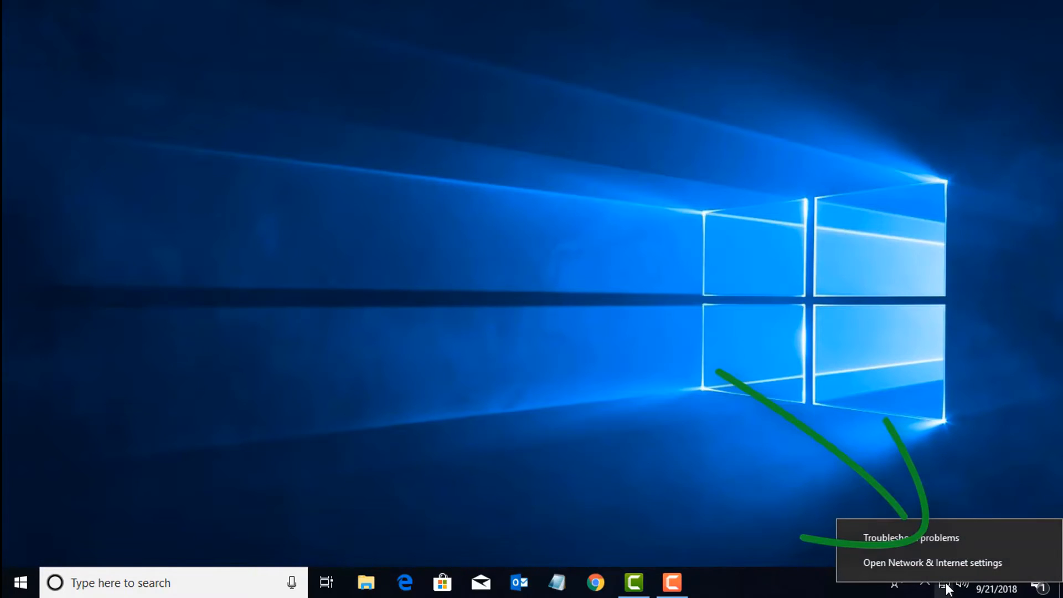
left_click(932, 562)
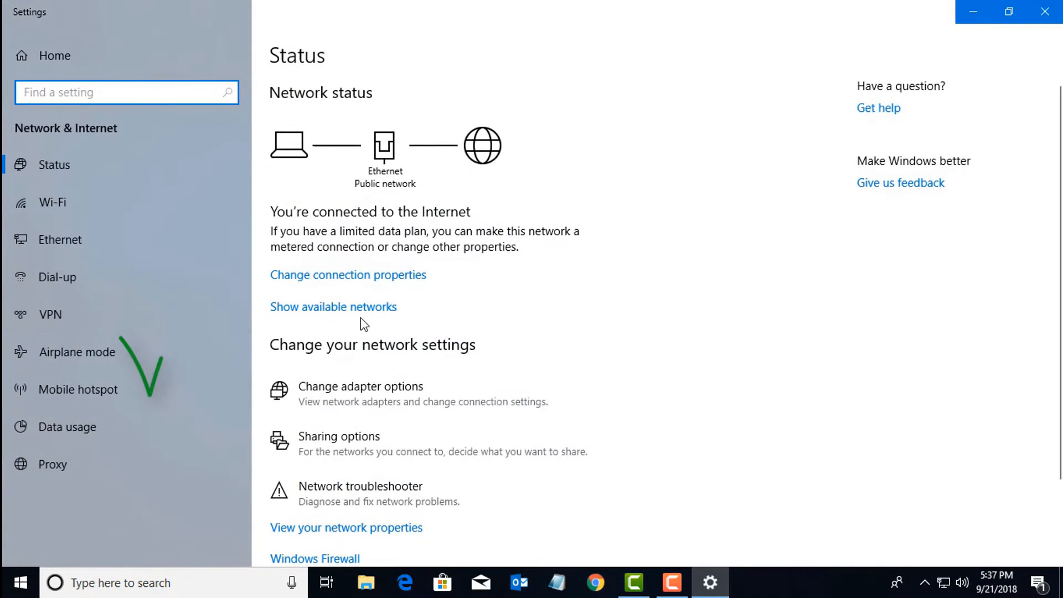
left_click(78, 389)
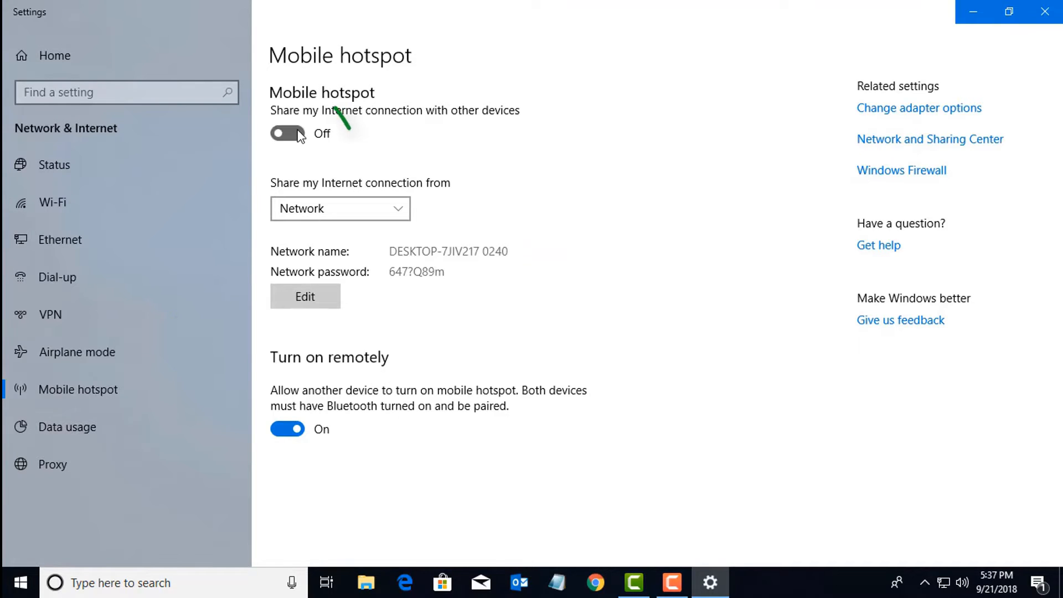
left_click(288, 133)
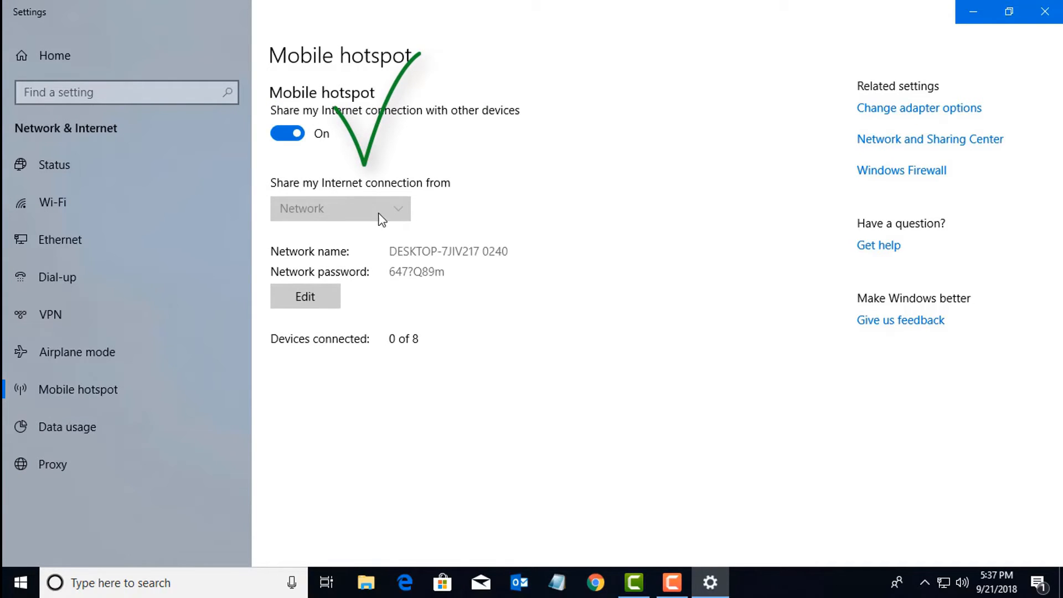
left_click(304, 296)
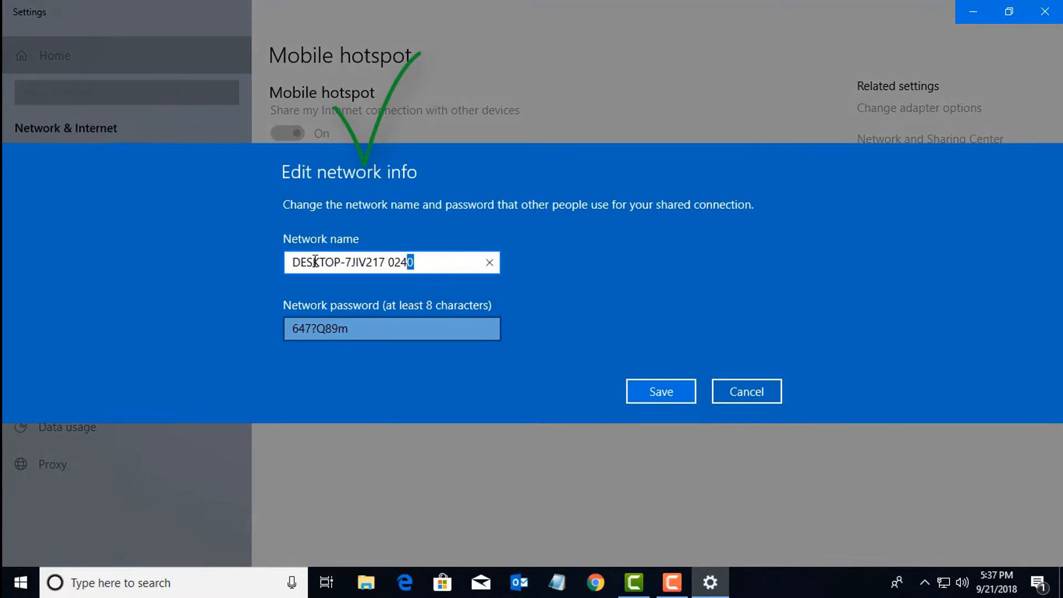
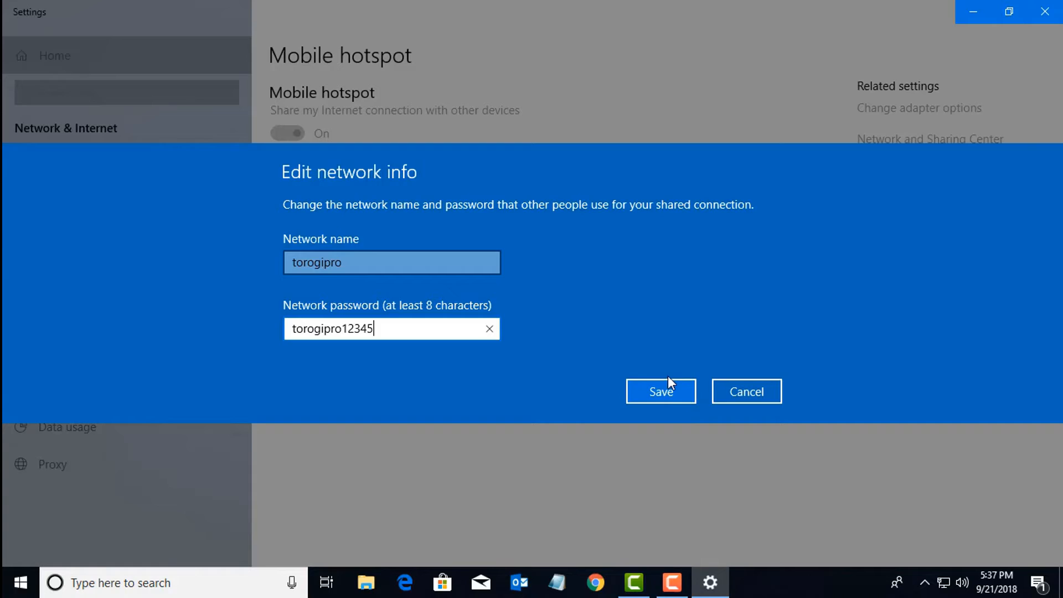
left_click(660, 392)
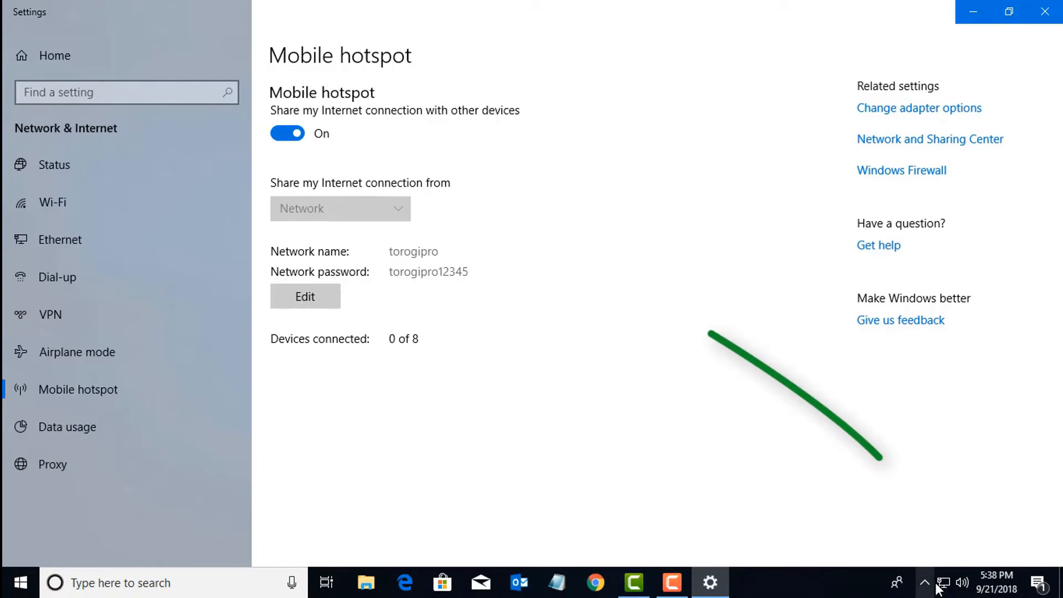
left_click(943, 584)
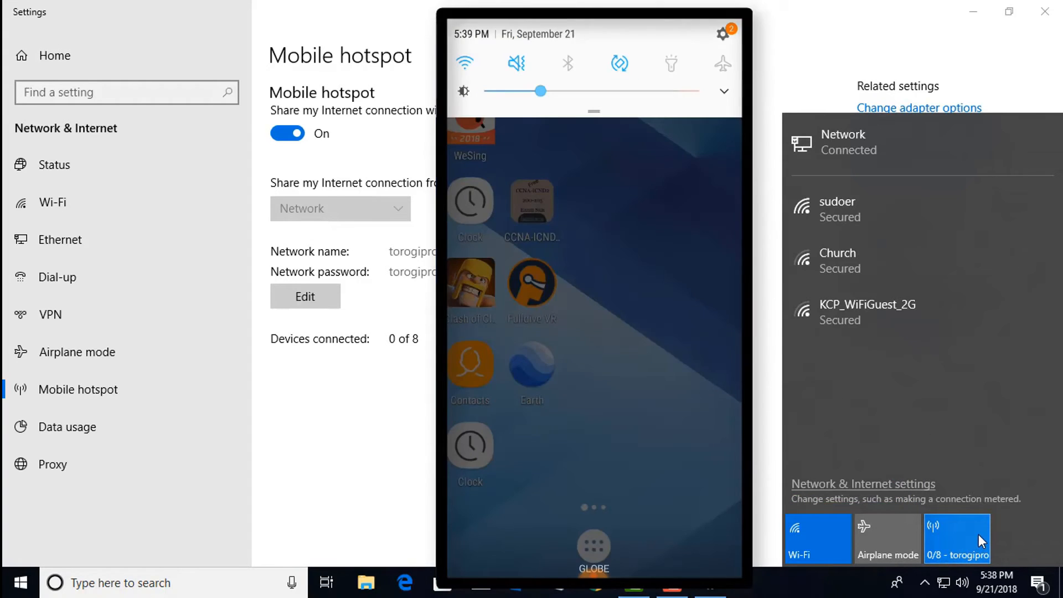
Connect Galaxy-A7-2017 to the torogipro hotspot, showing 1 of 8 devices connected.
left_click(465, 63)
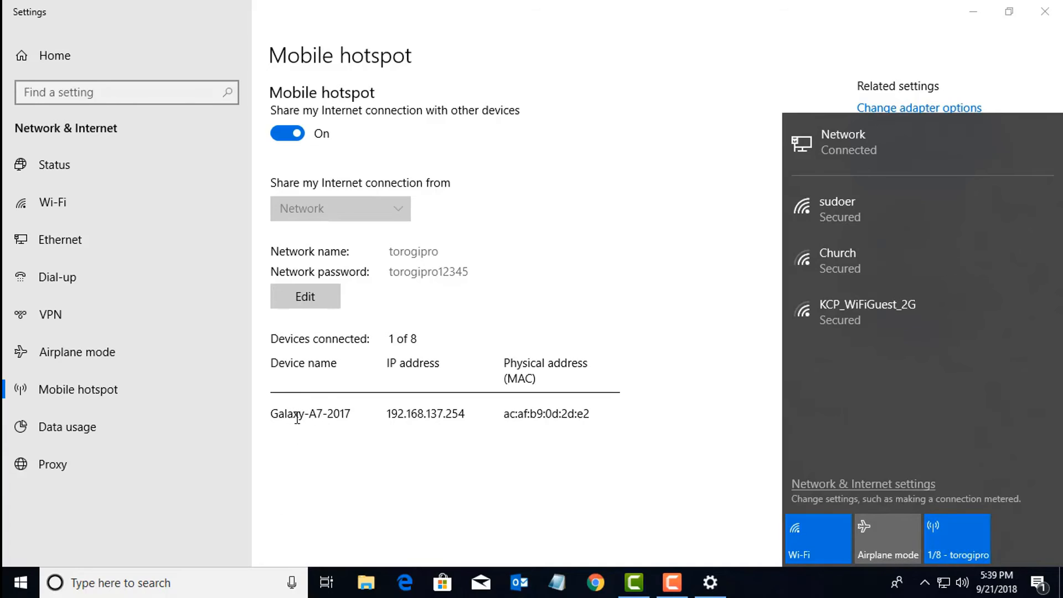
Dismiss the network flyout while the phone browses to the Torogi Pro YouTube channel.
left_click(718, 547)
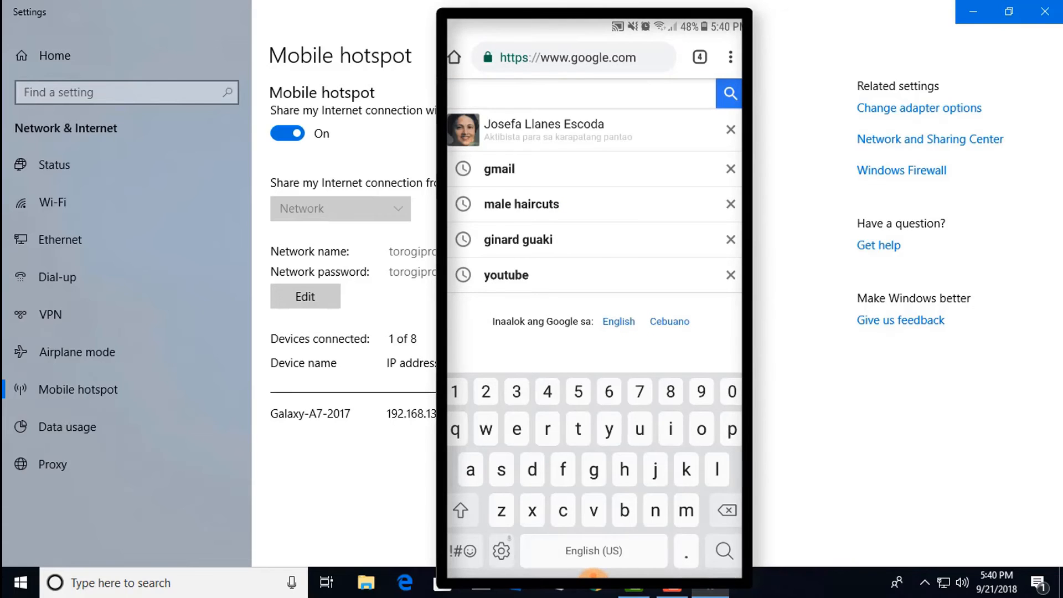
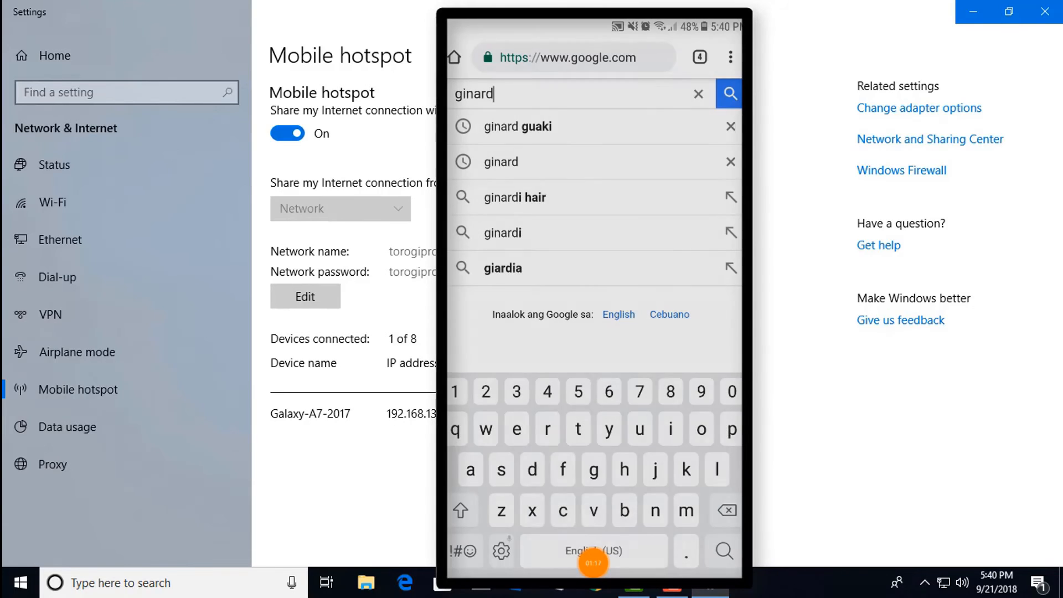
left_click(519, 126)
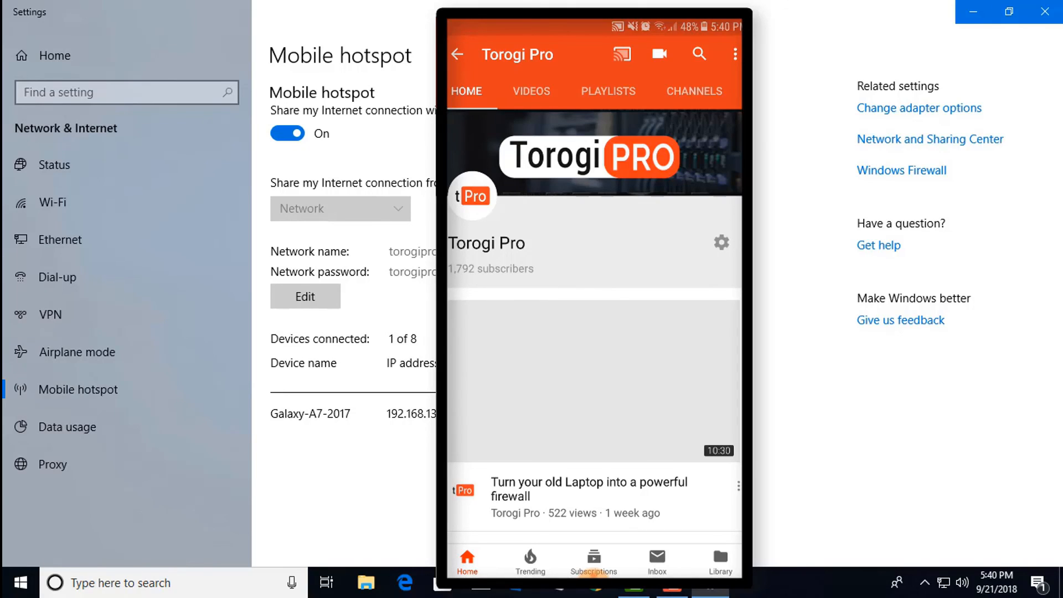
mouse_move(1046, 11)
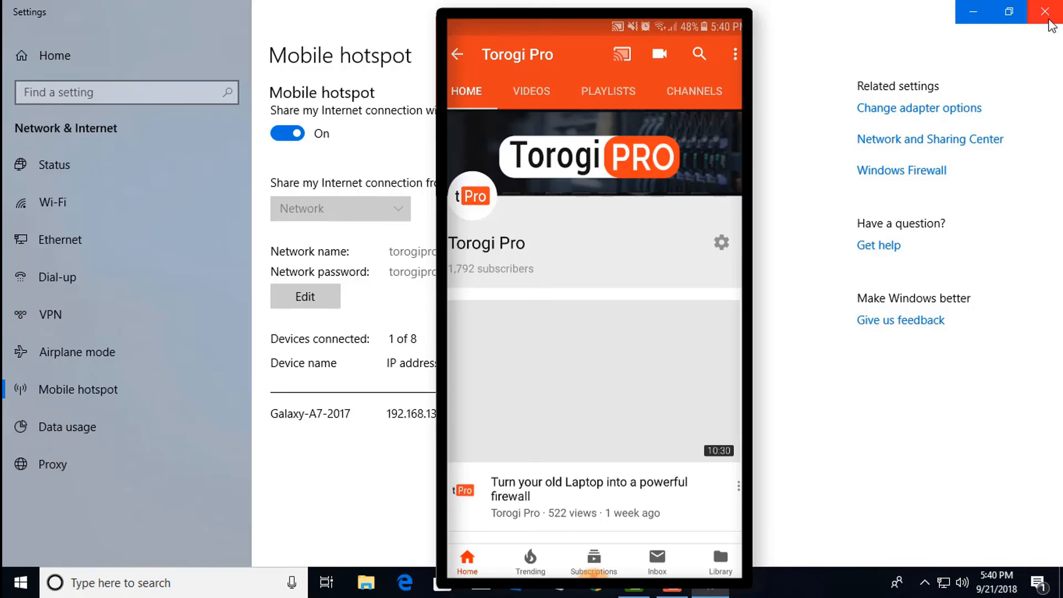